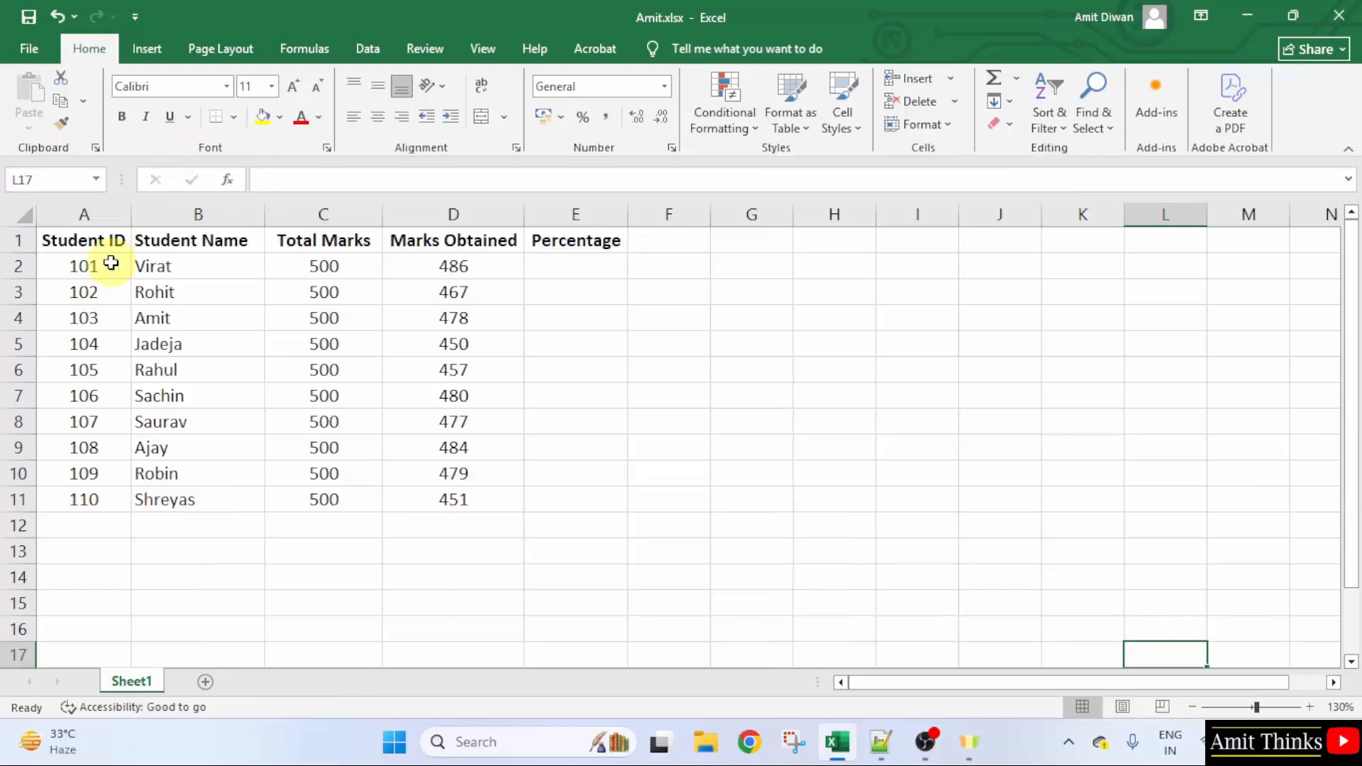
pyautogui.moveTo(342, 262)
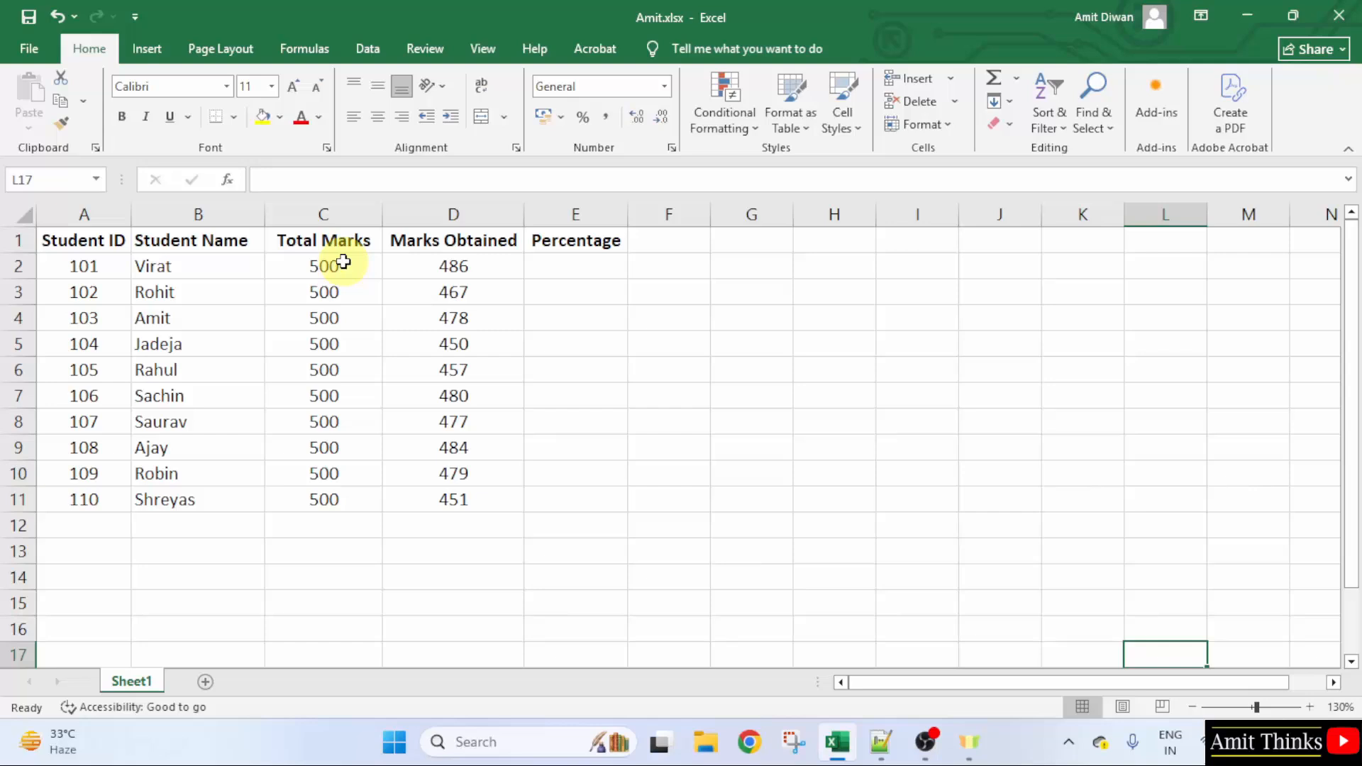
pyautogui.moveTo(321, 282)
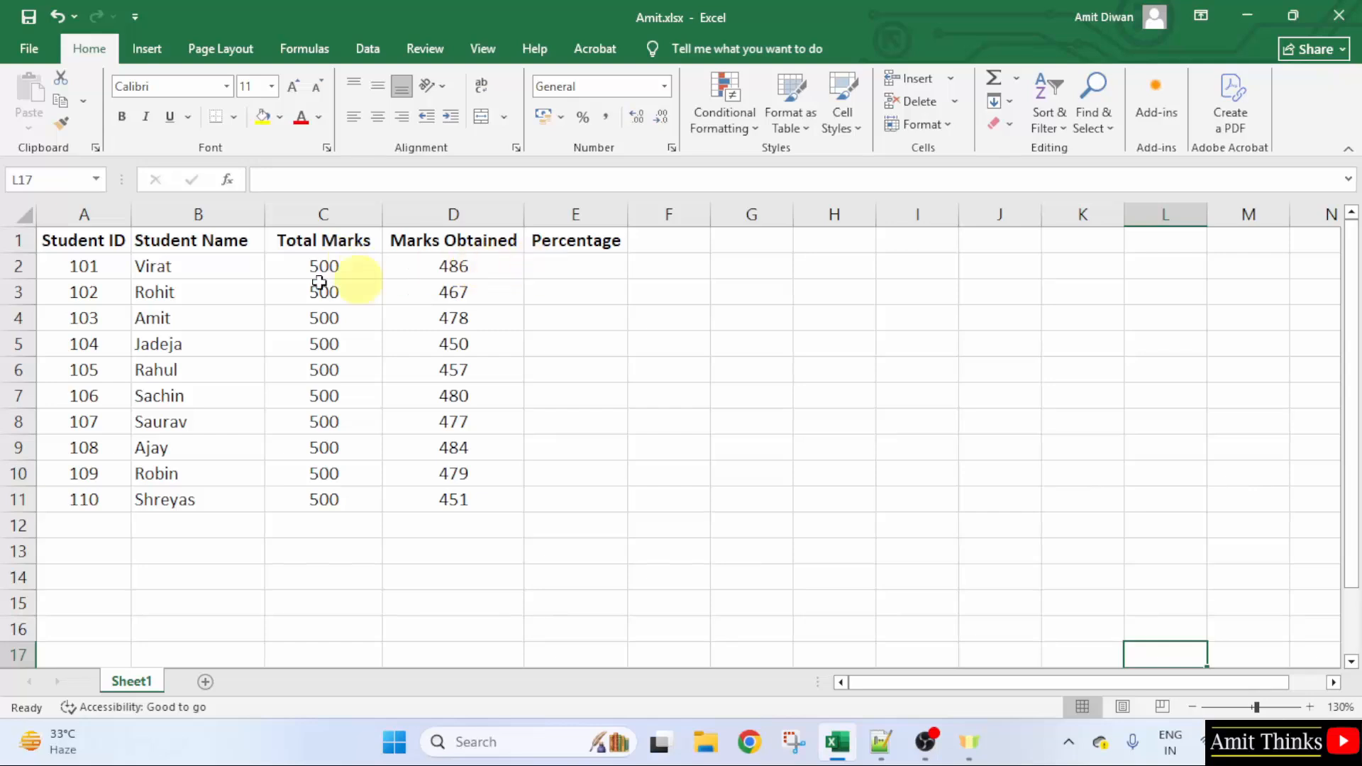
pyautogui.moveTo(182, 277)
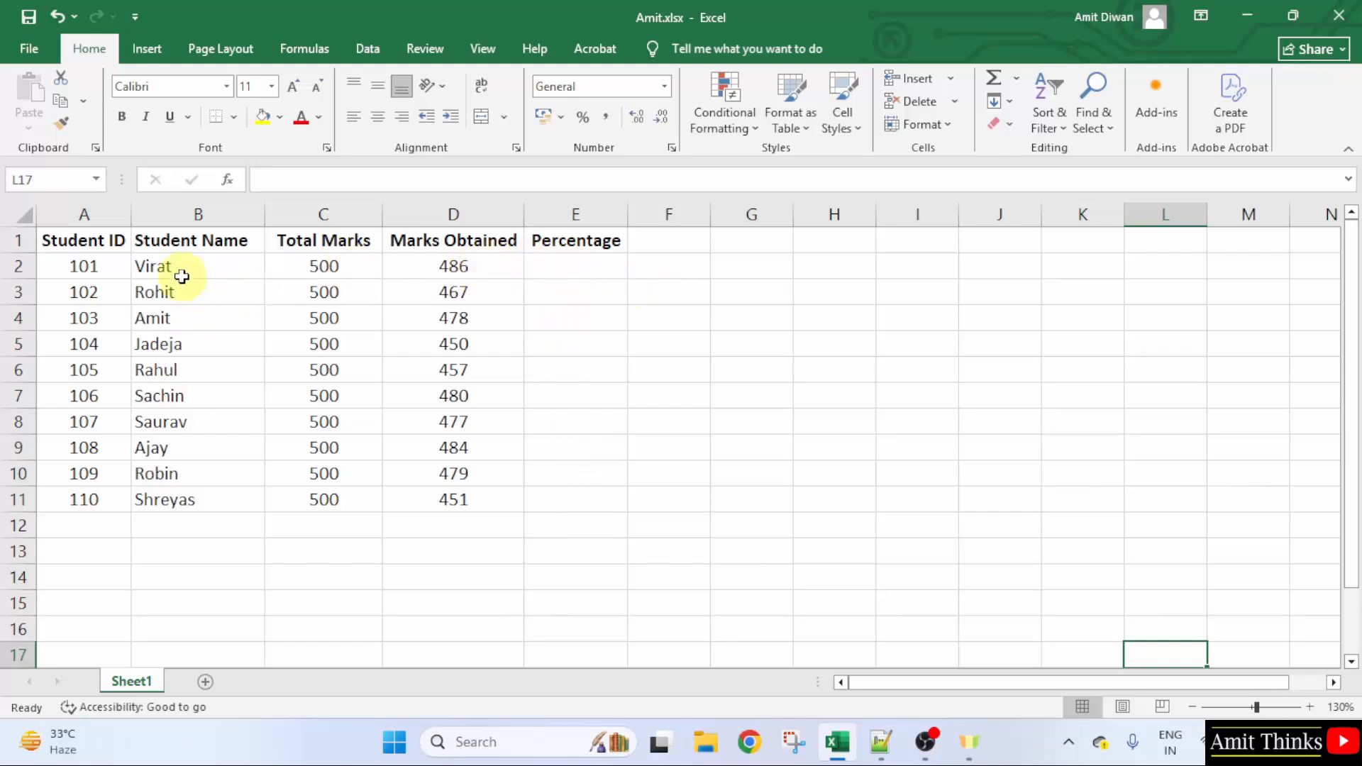
pyautogui.moveTo(214, 277)
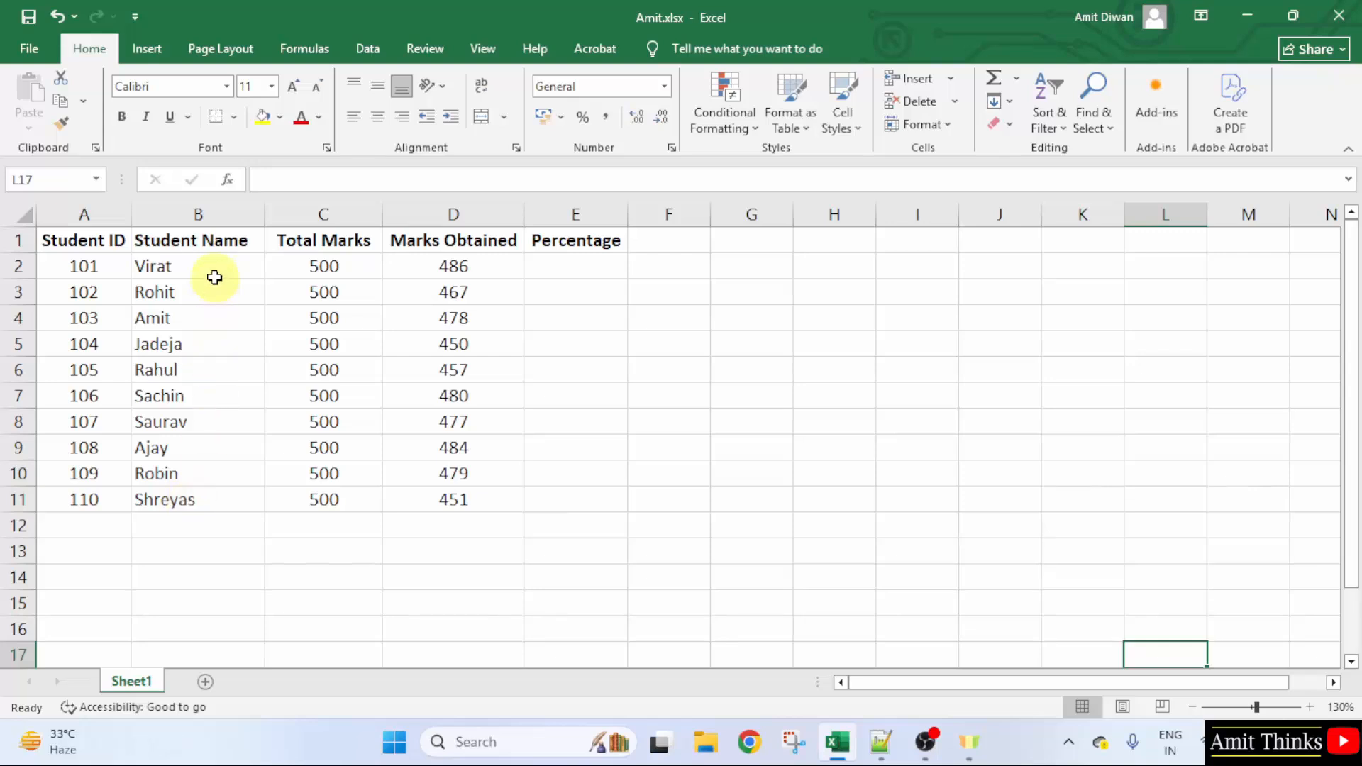
pyautogui.moveTo(596, 270)
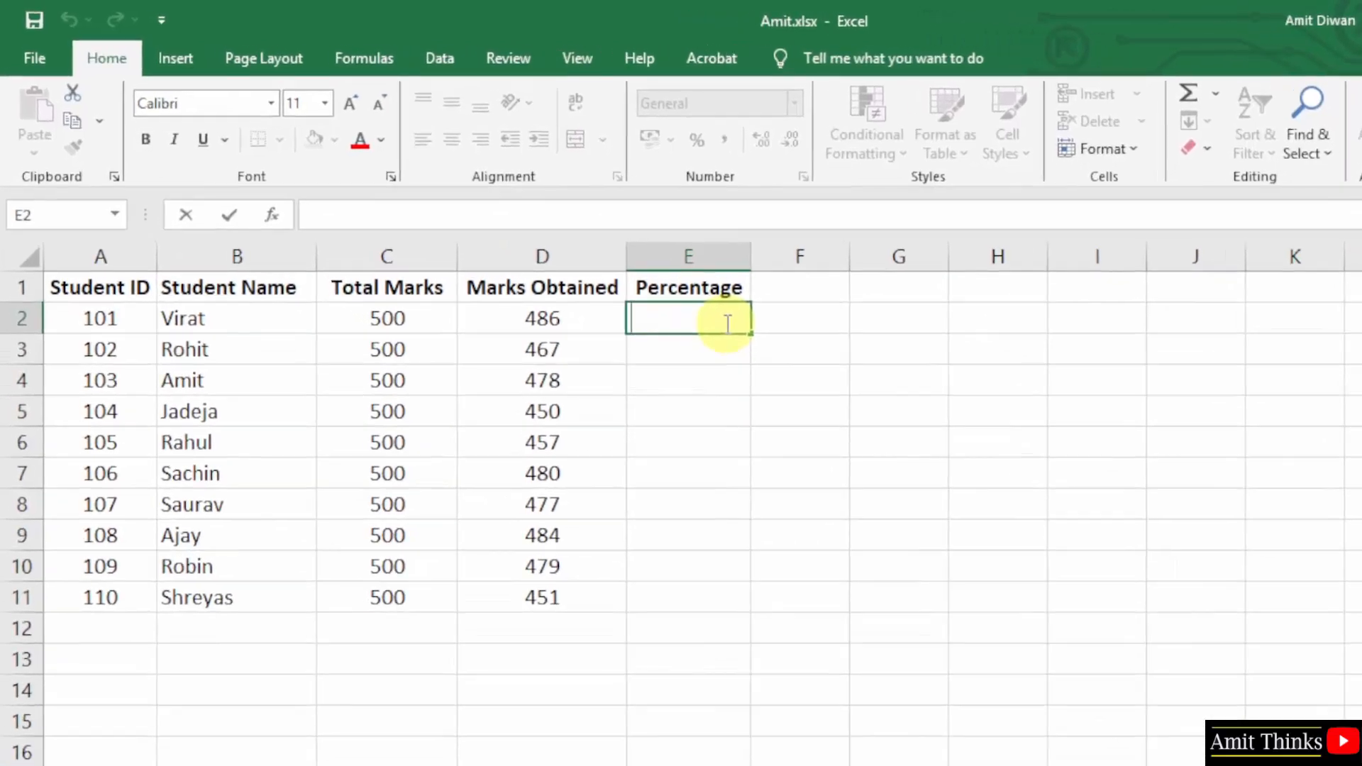
# Enter =(D2*100)/C2 in E2 to compute Virat's percentage from his marks
pyautogui.write('=')
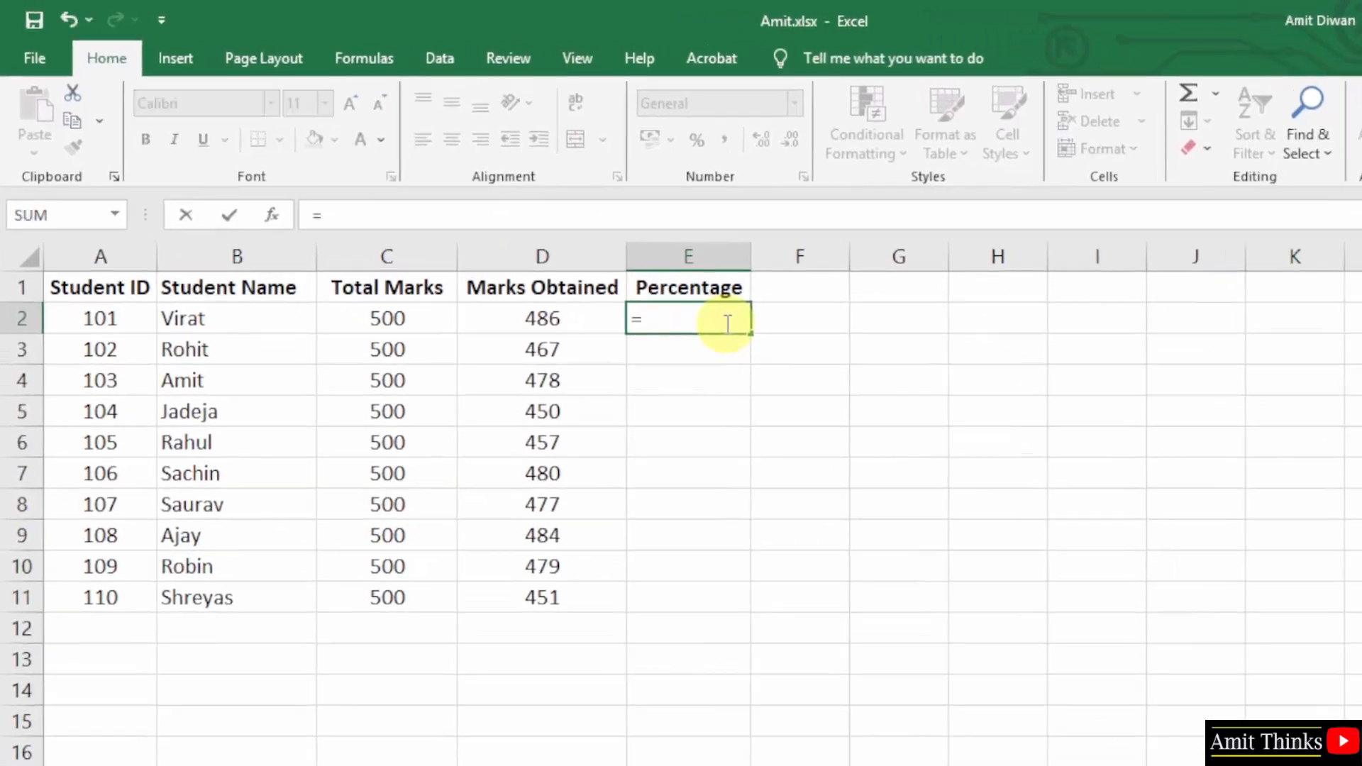
pyautogui.write('(')
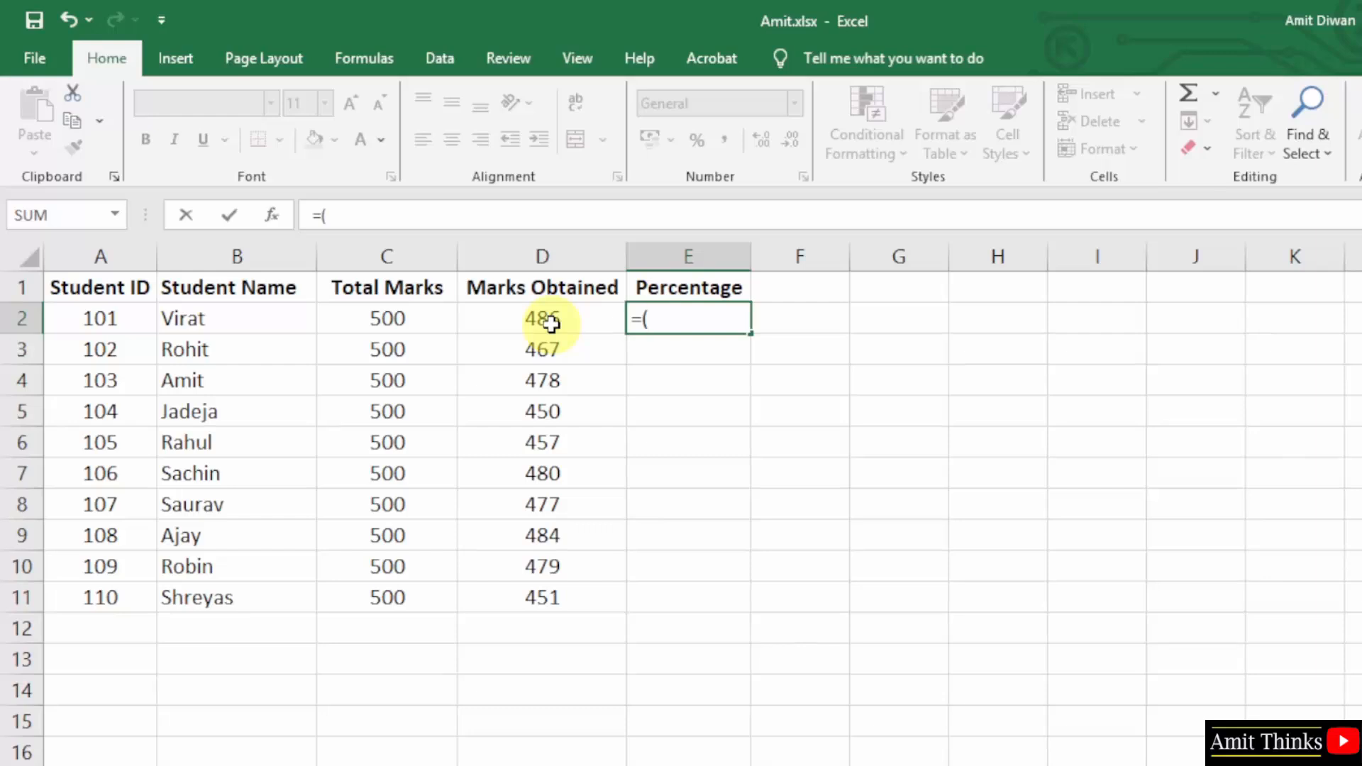
pyautogui.click(543, 318)
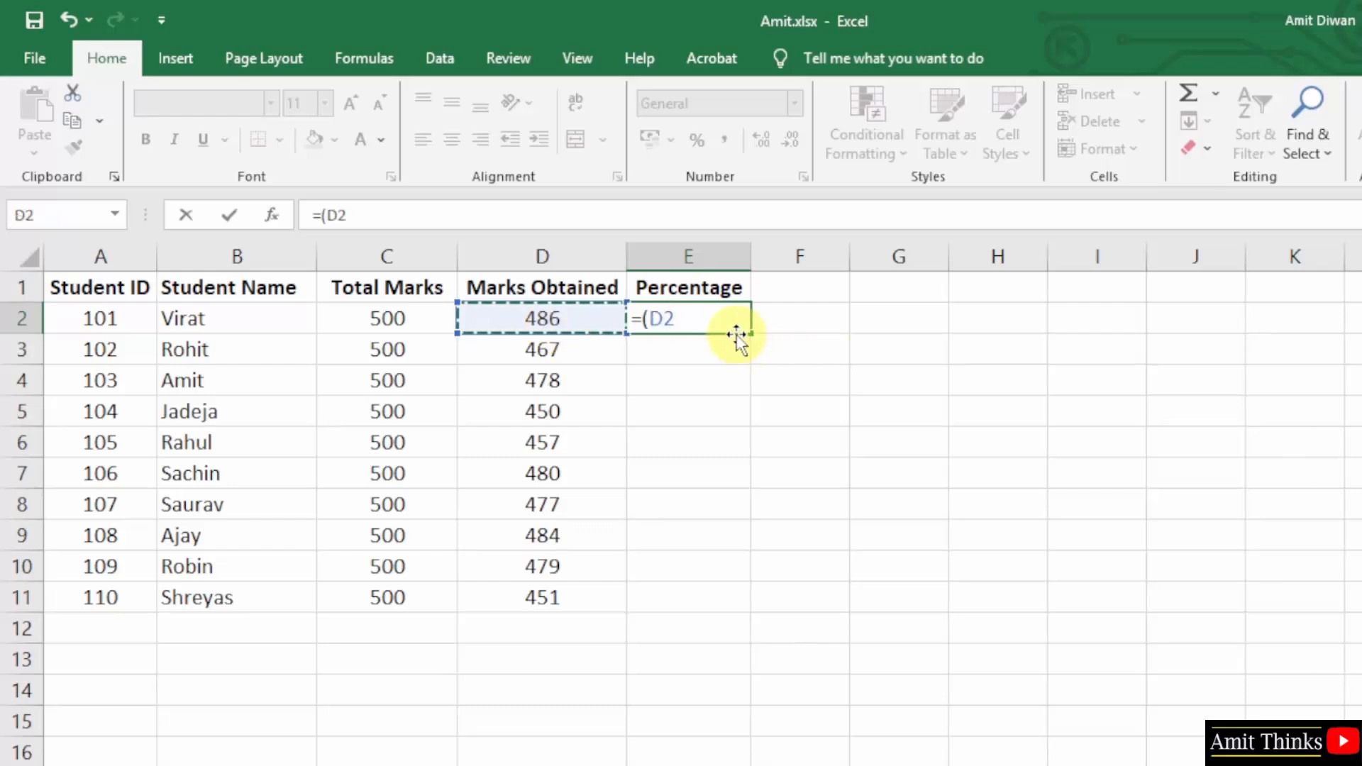
pyautogui.write('*')
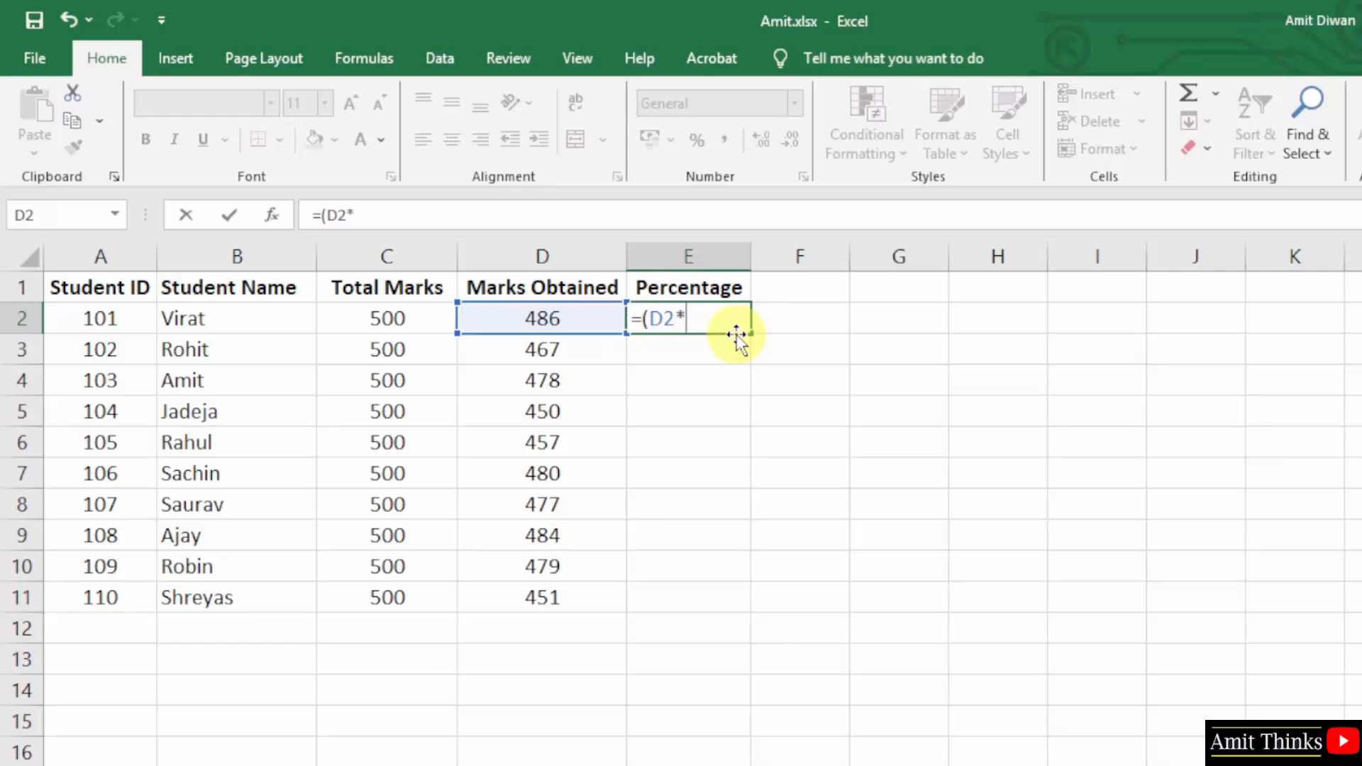
pyautogui.write('100)')
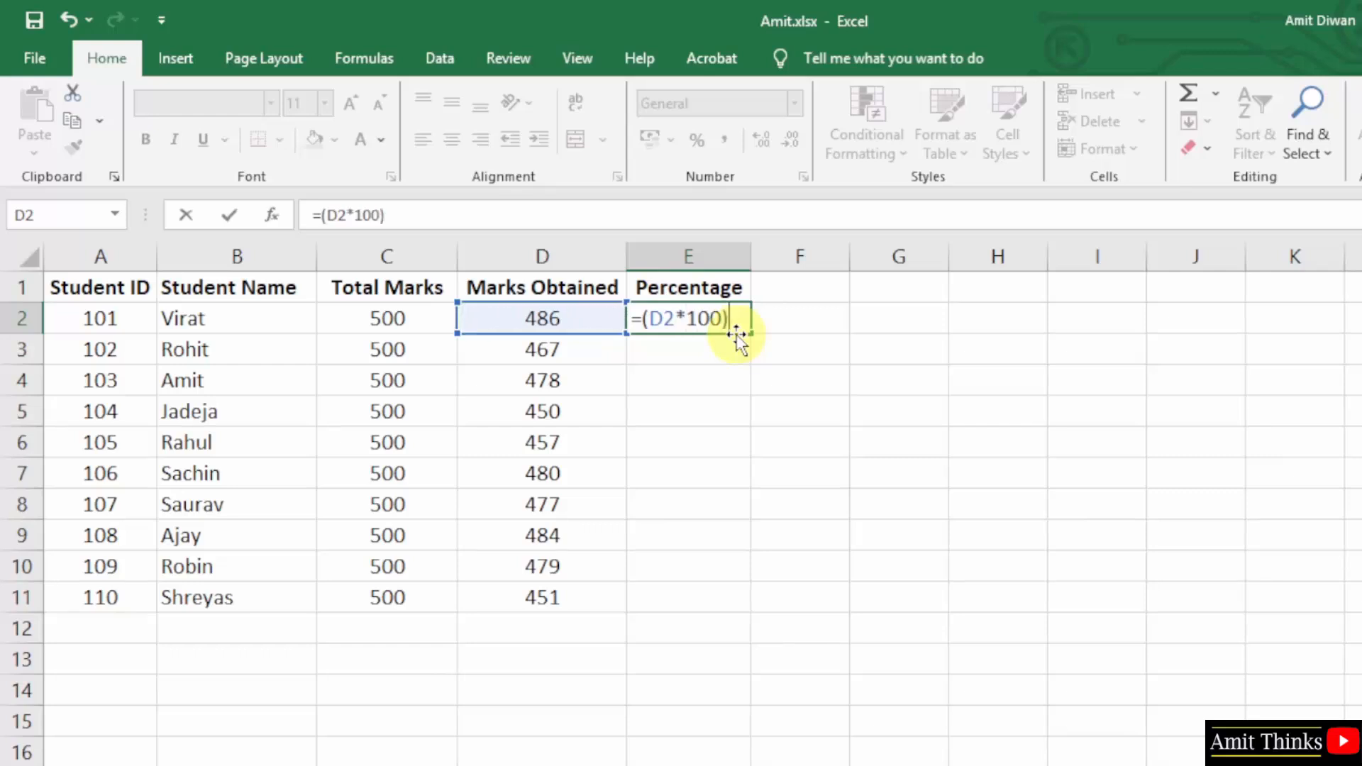
pyautogui.write('/')
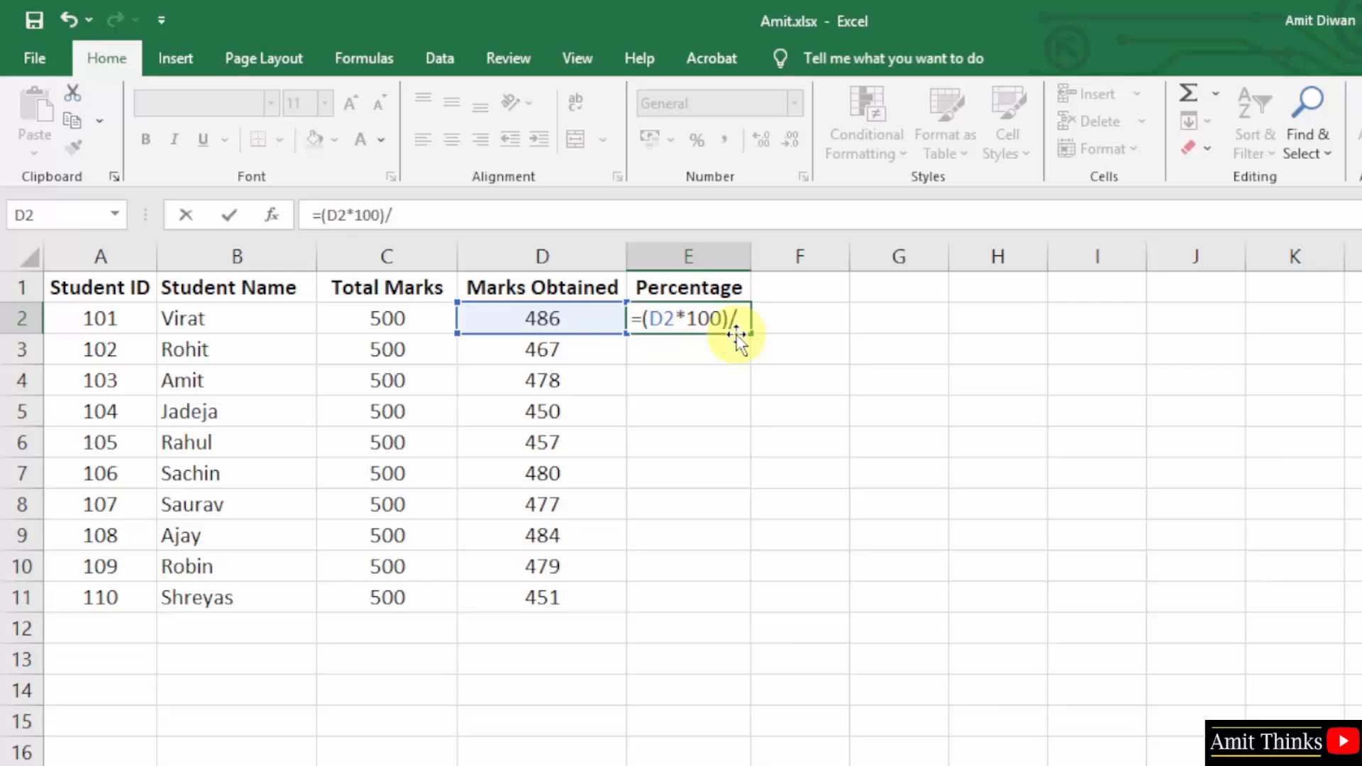
pyautogui.moveTo(420, 318)
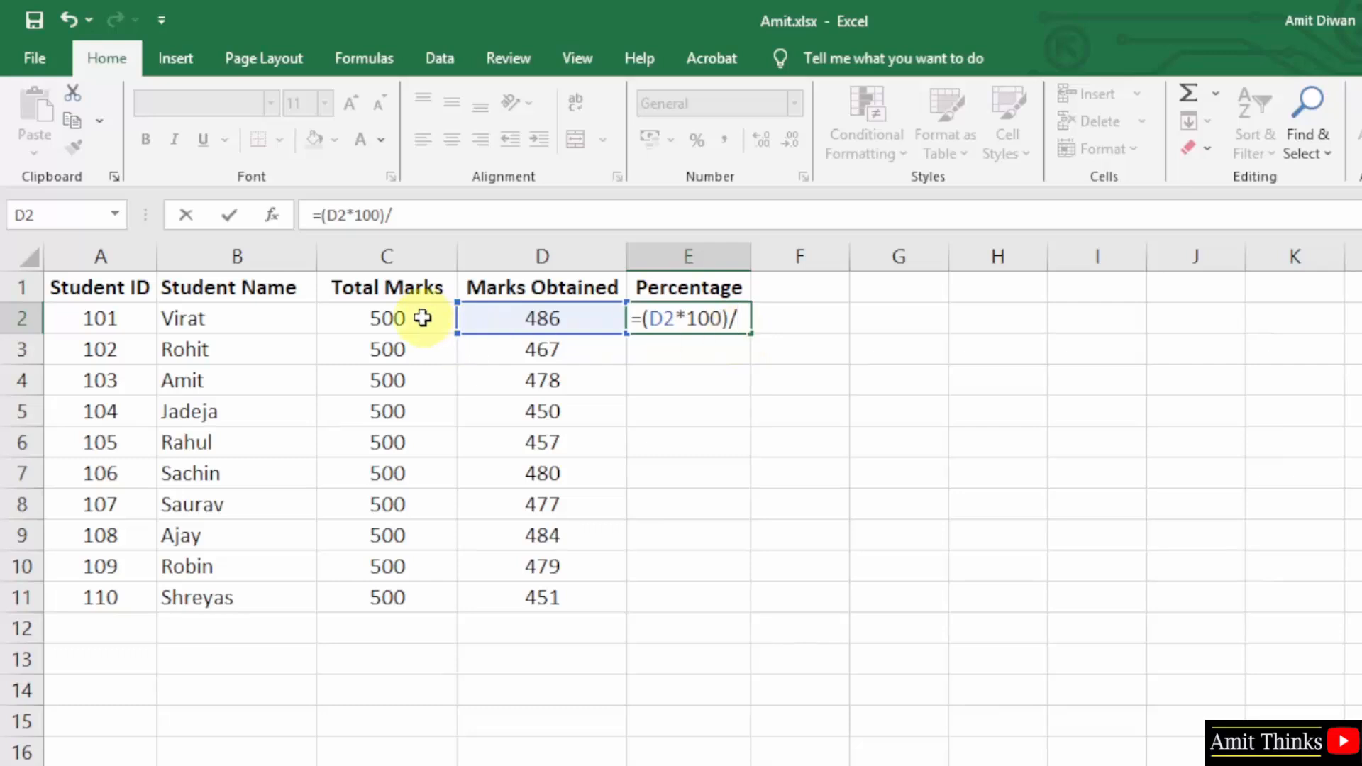
pyautogui.click(386, 318)
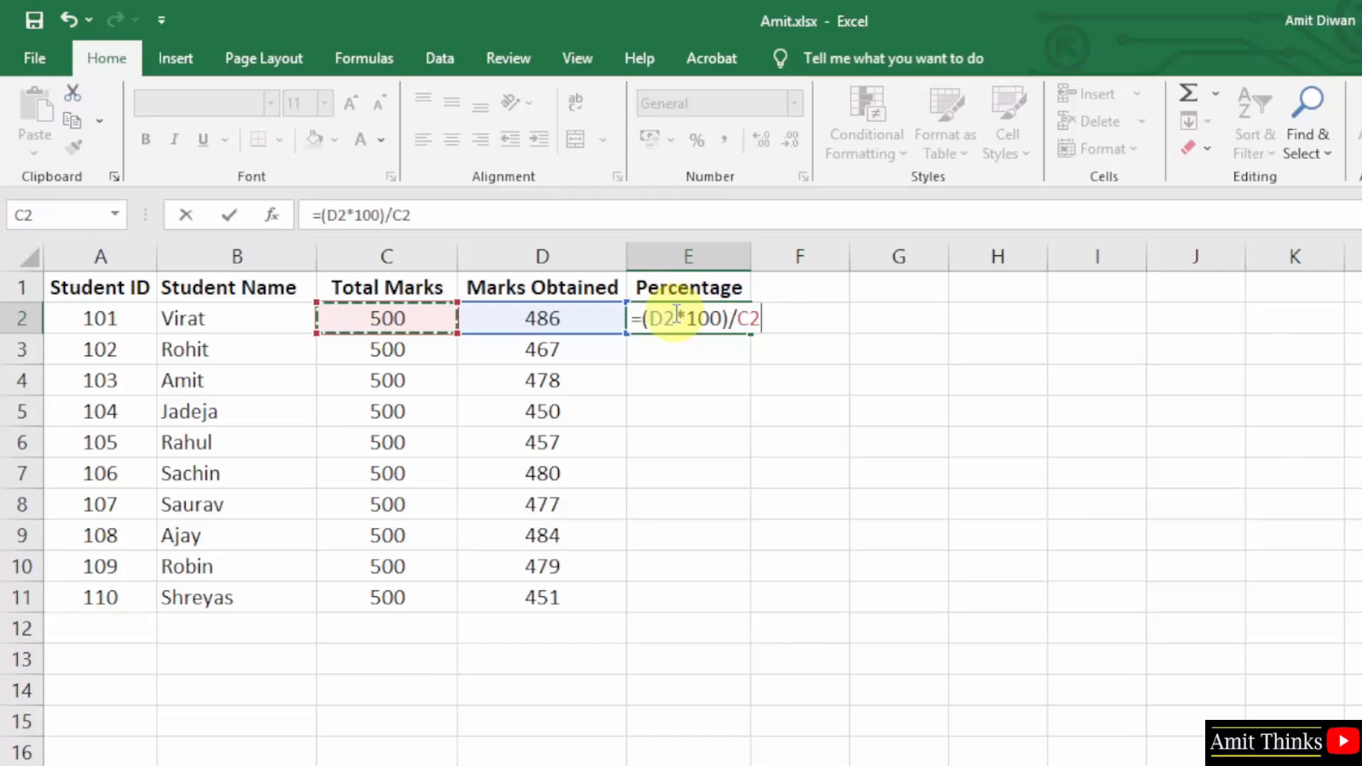
pyautogui.press('Enter')
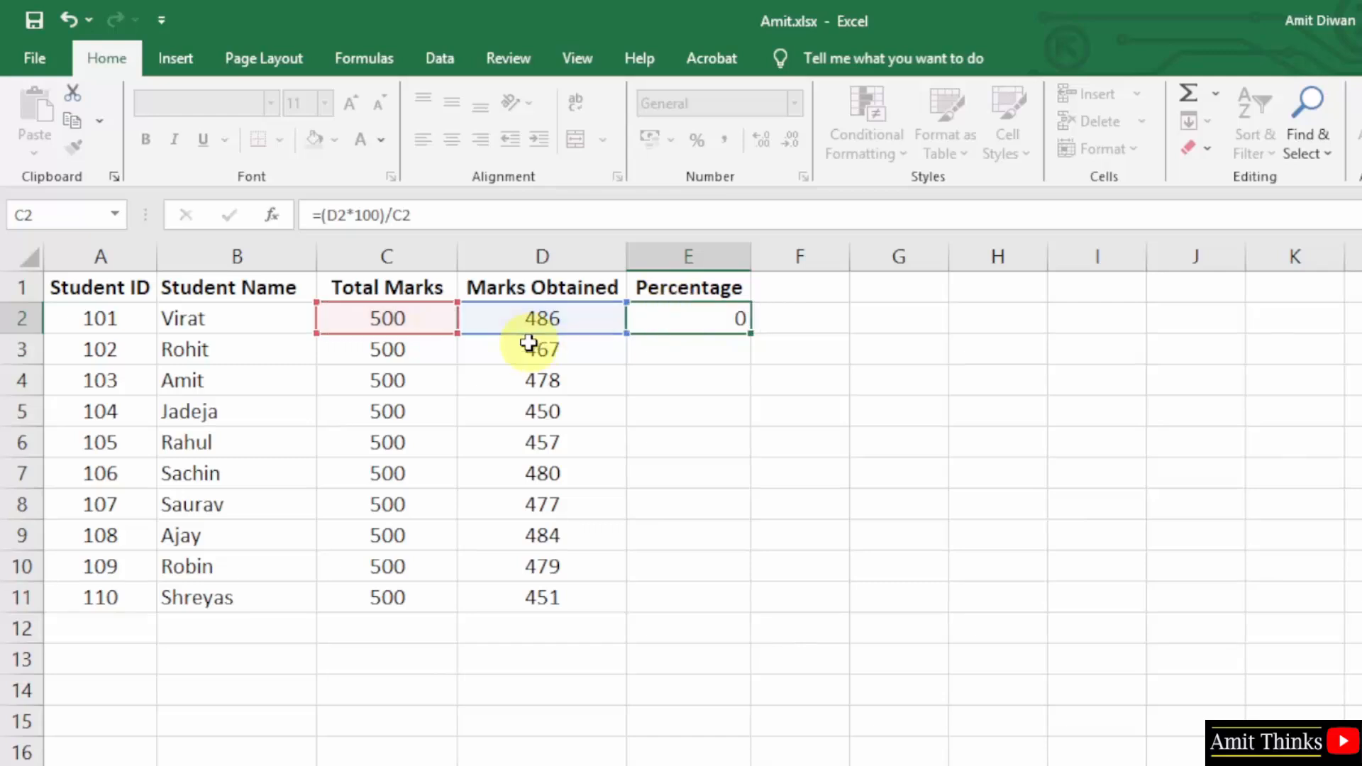
# Fill the formula down E2:E11, giving percentages from 97.2 (Virat) to 90.2 (Shreyas)
pyautogui.press('Enter')
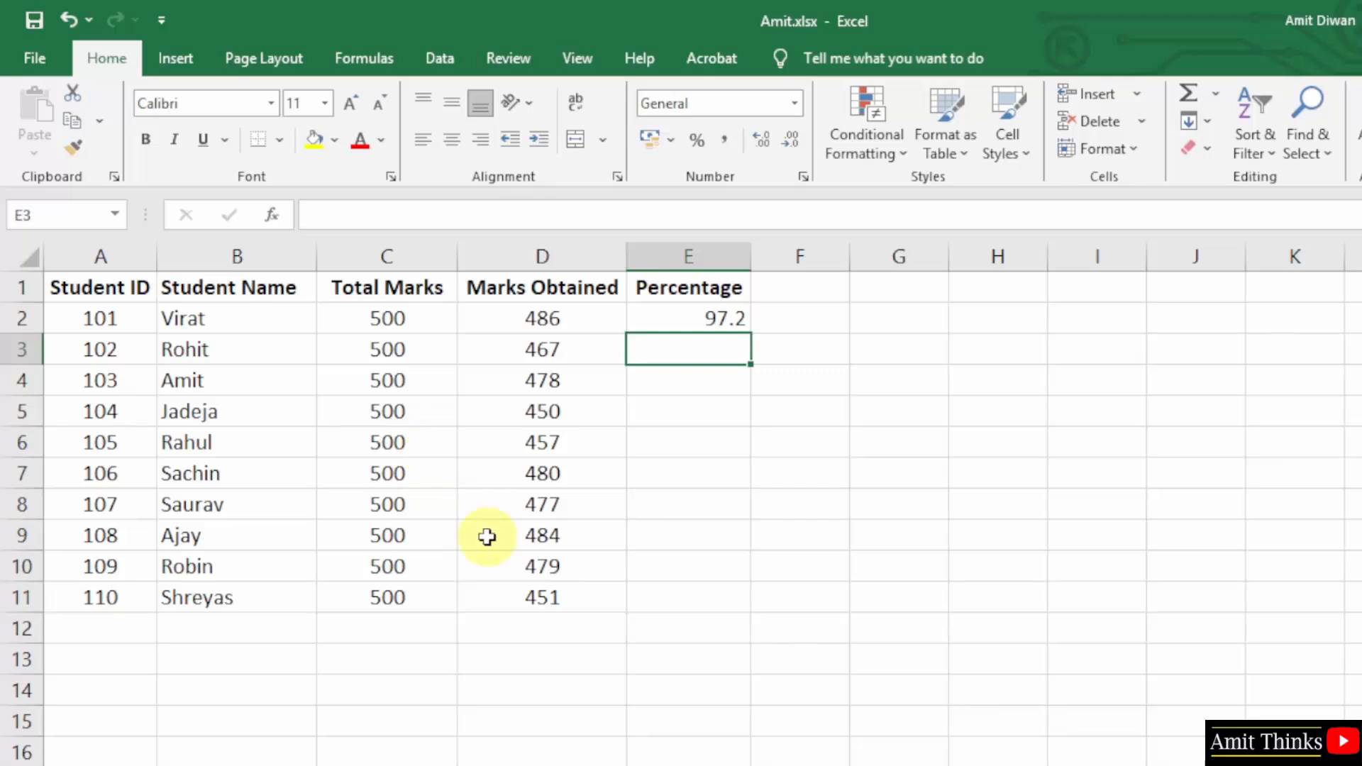
pyautogui.moveTo(733, 323)
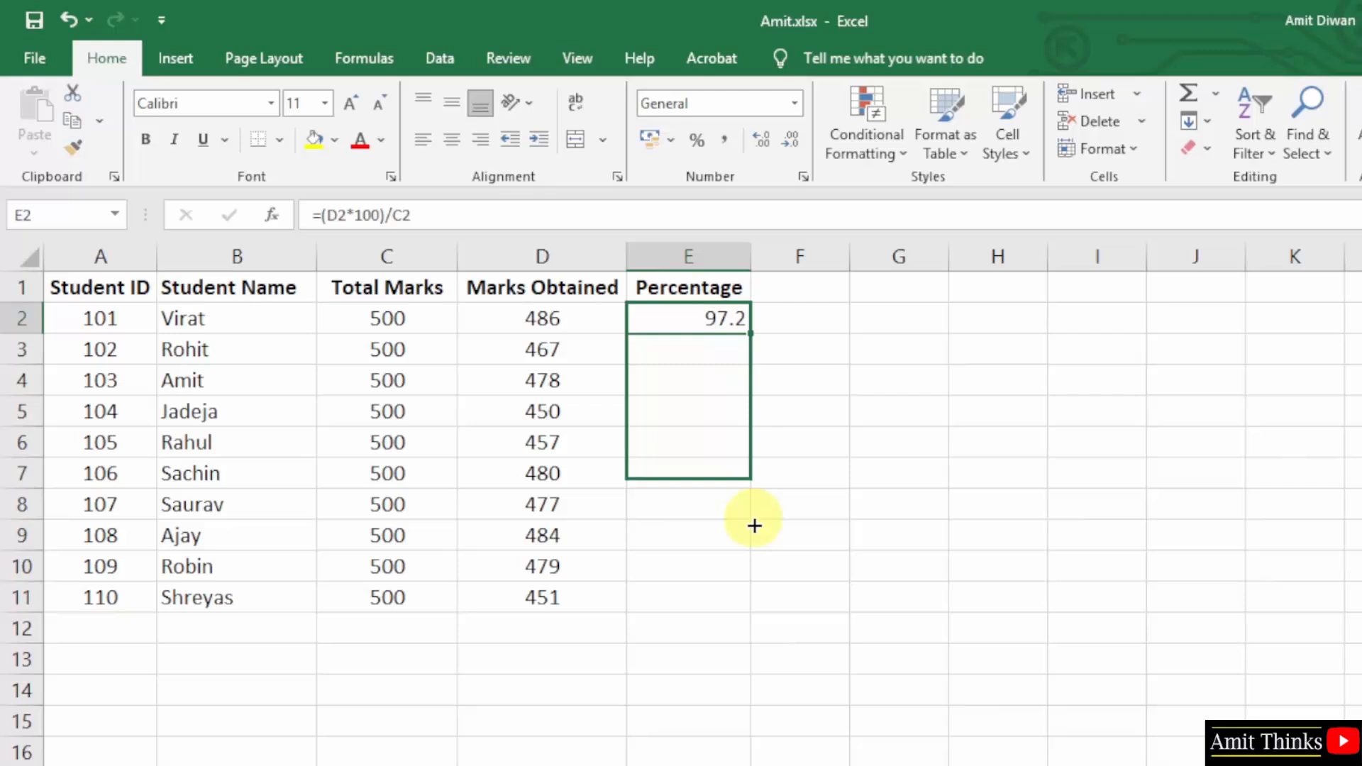
pyautogui.moveTo(752, 331); pyautogui.dragTo(752, 609)
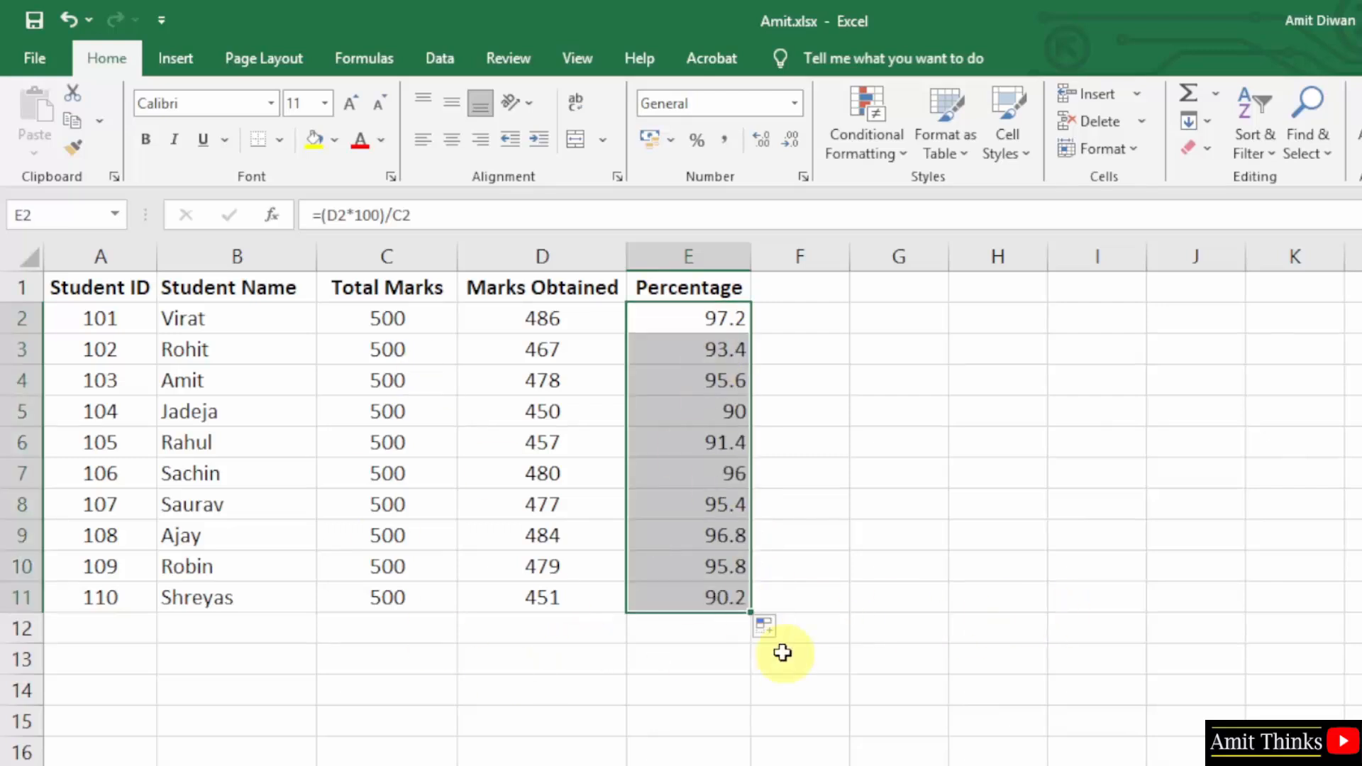
pyautogui.moveTo(631, 511)
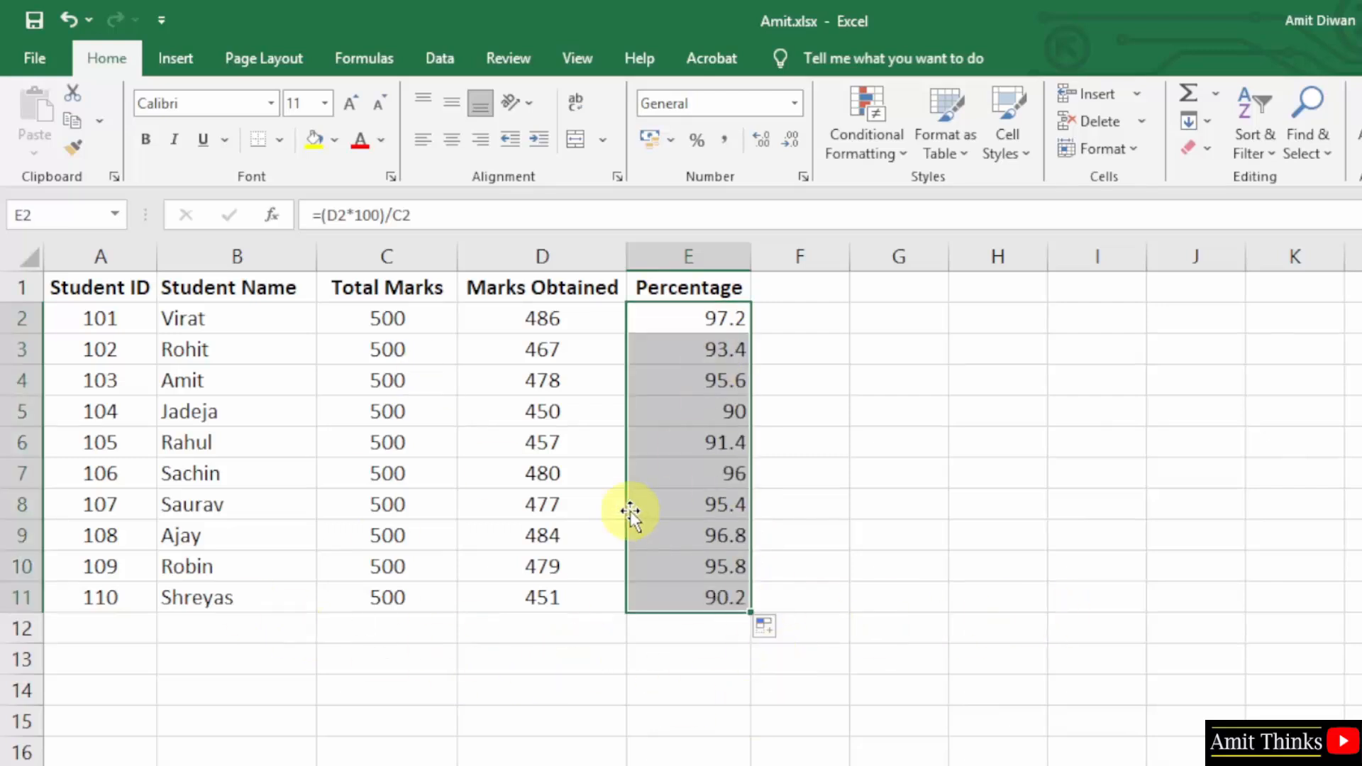